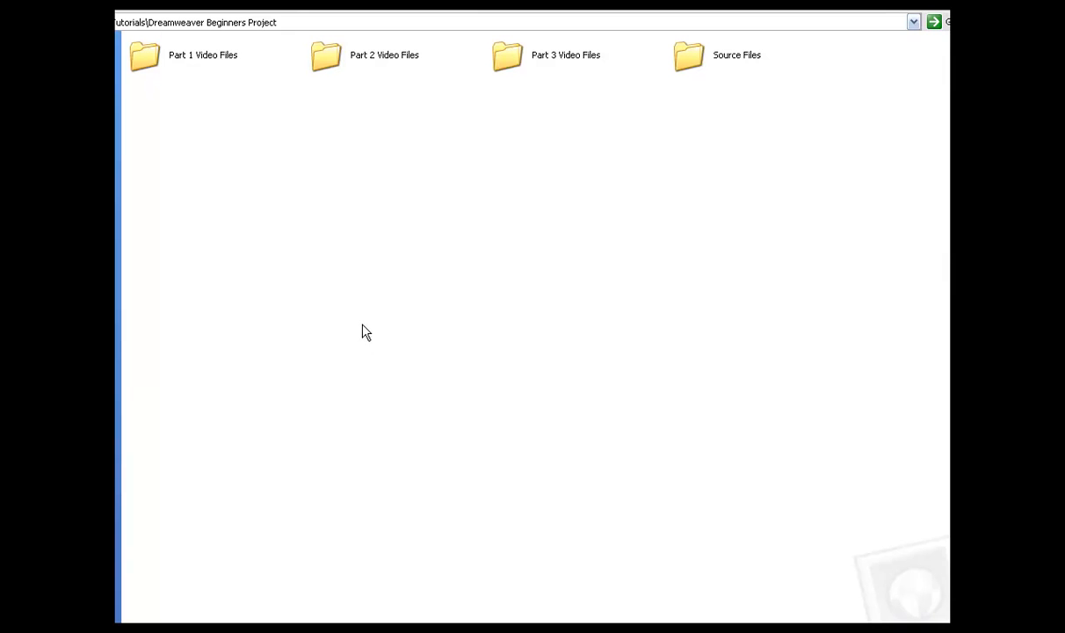
Open Source Files, then progress_files, showing the part2_finished and part3_finished folders.
double_click(682, 55)
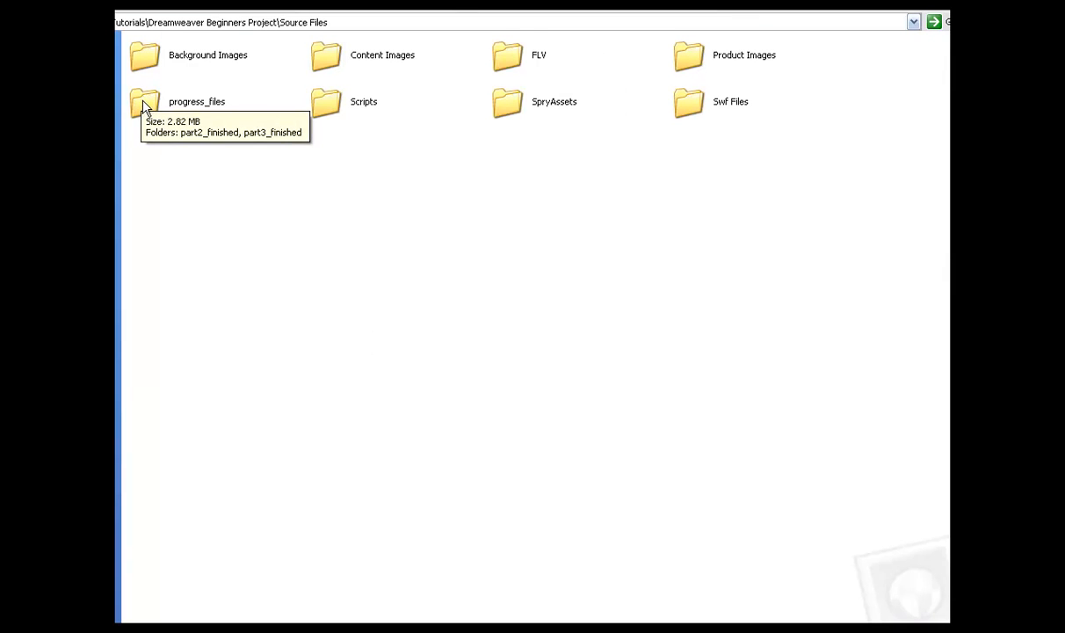
double_click(146, 99)
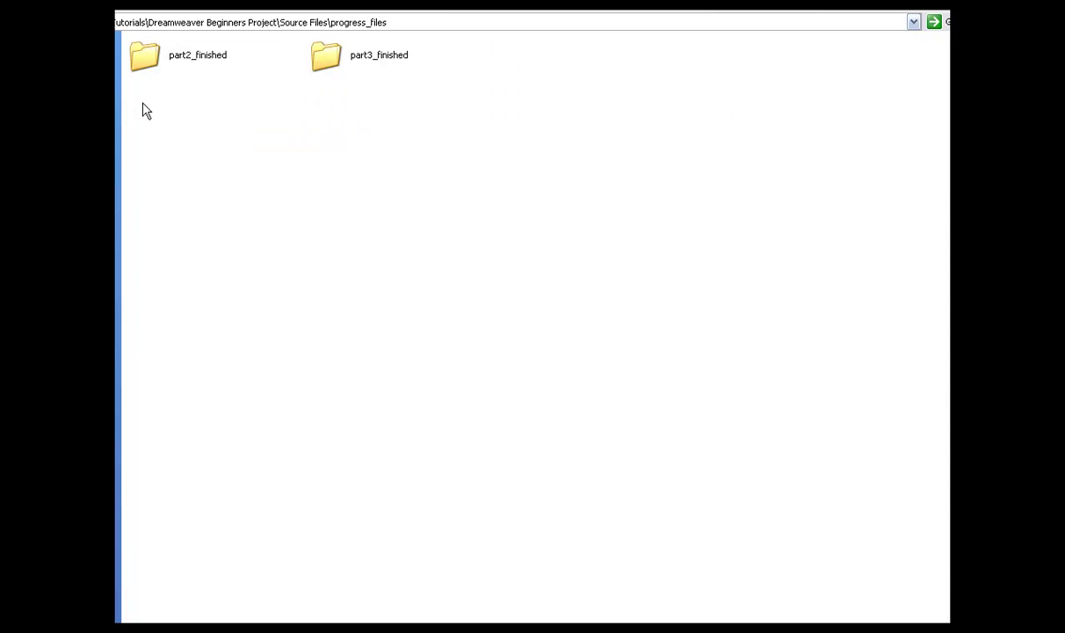
mouse_move(179, 109)
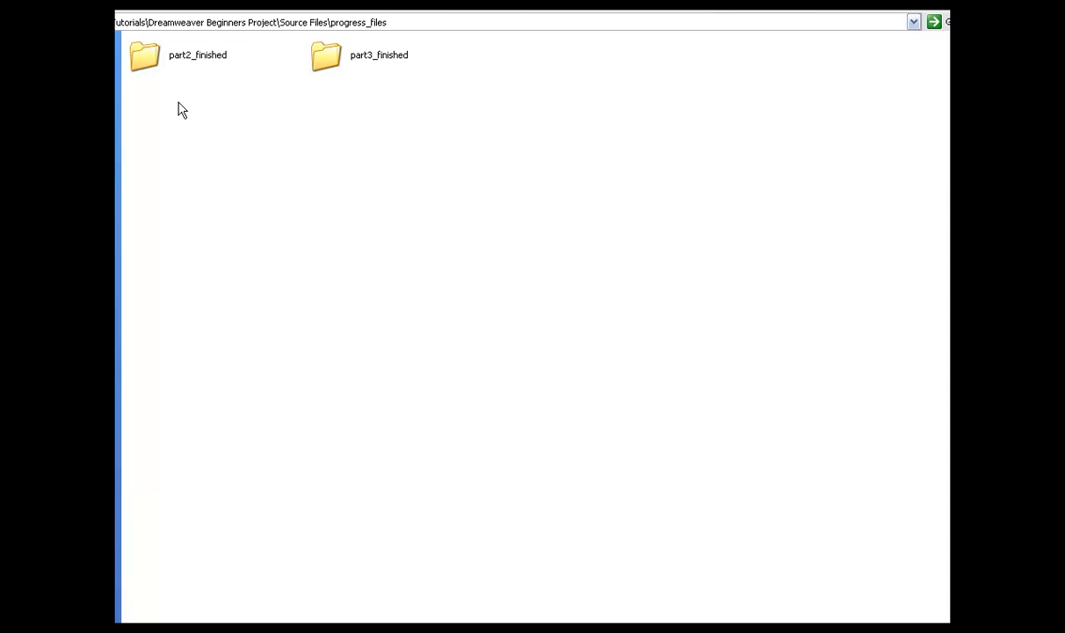
mouse_move(267, 103)
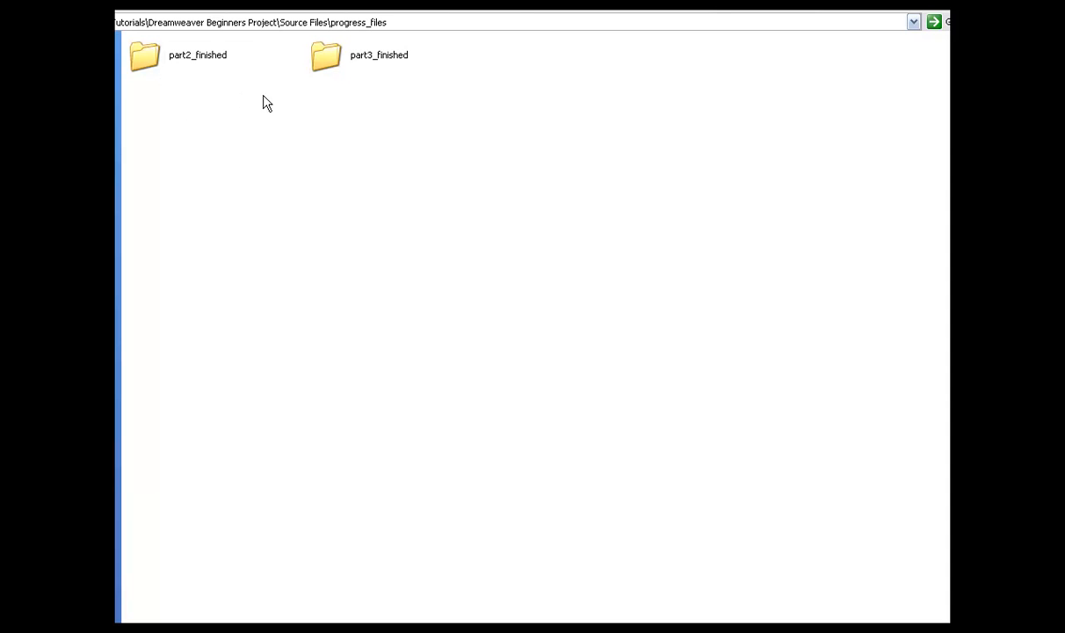
mouse_move(379, 110)
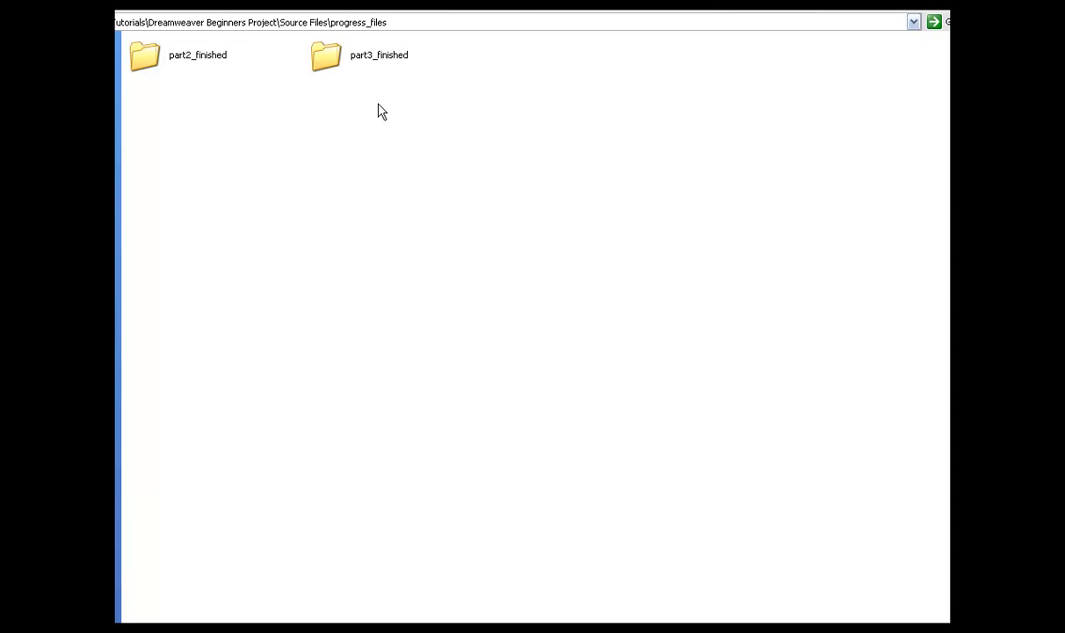
mouse_move(257, 39)
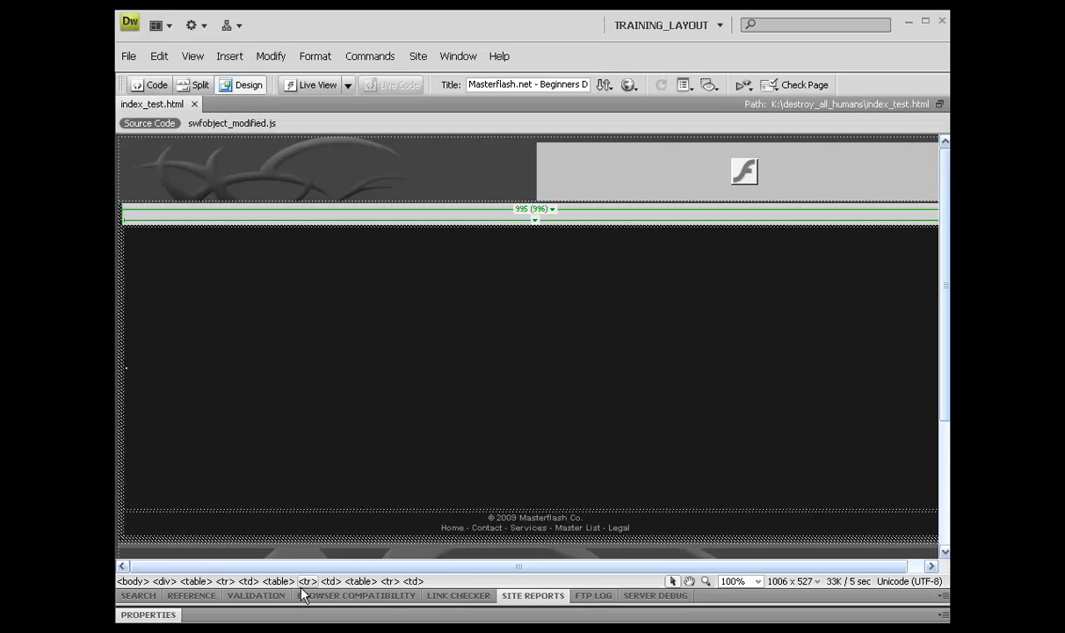
mouse_move(392, 329)
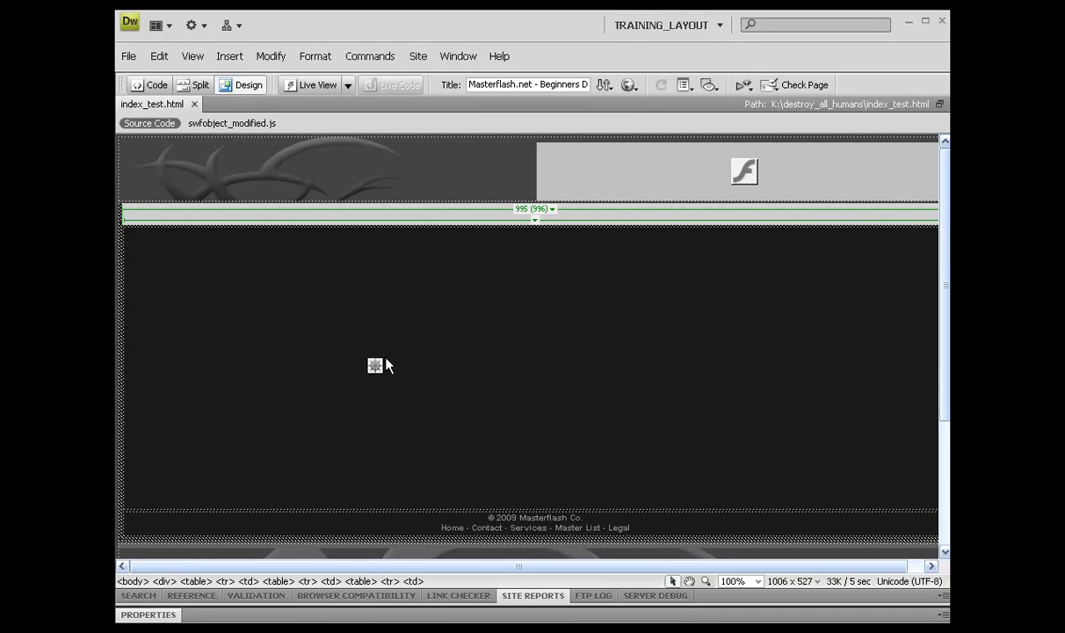
Scroll the page and expand the Files panel listing flvs, images, Scripts, swf and index_test.html.
scroll("down", 3)
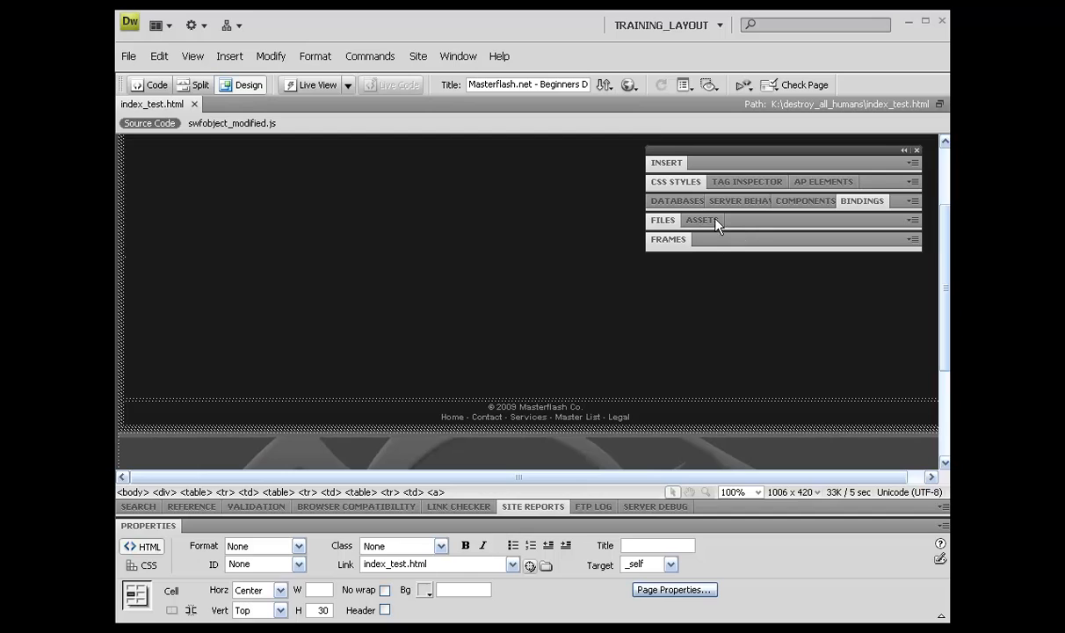
left_click(662, 219)
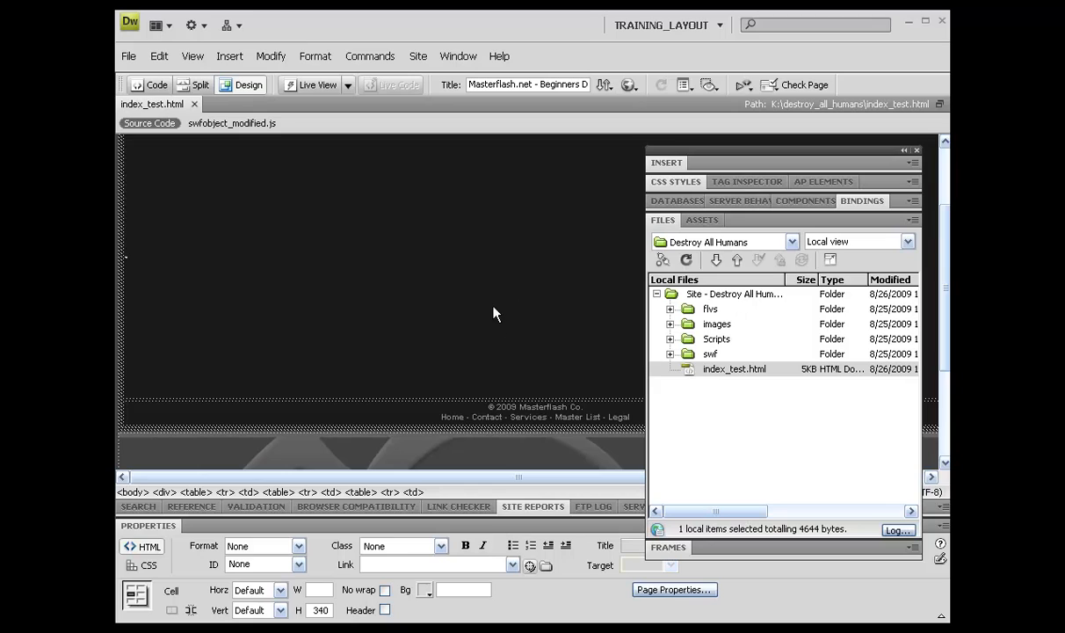
mouse_move(272, 297)
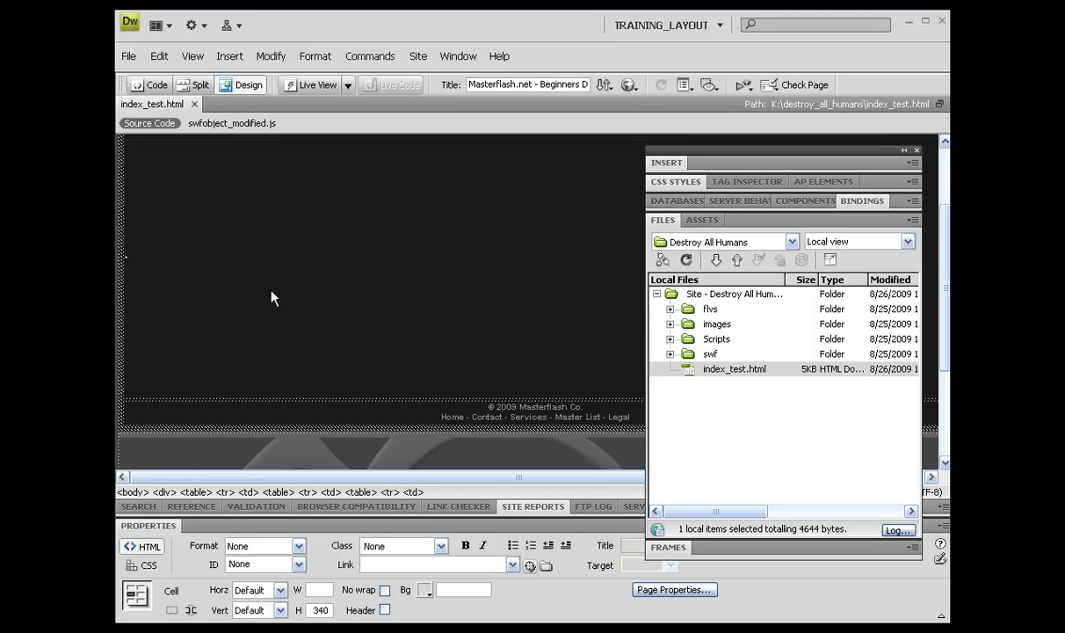
Inspect the footer's Contact link and push the Files panel group aside to reveal the 340-pixel content cell.
left_click(451, 417)
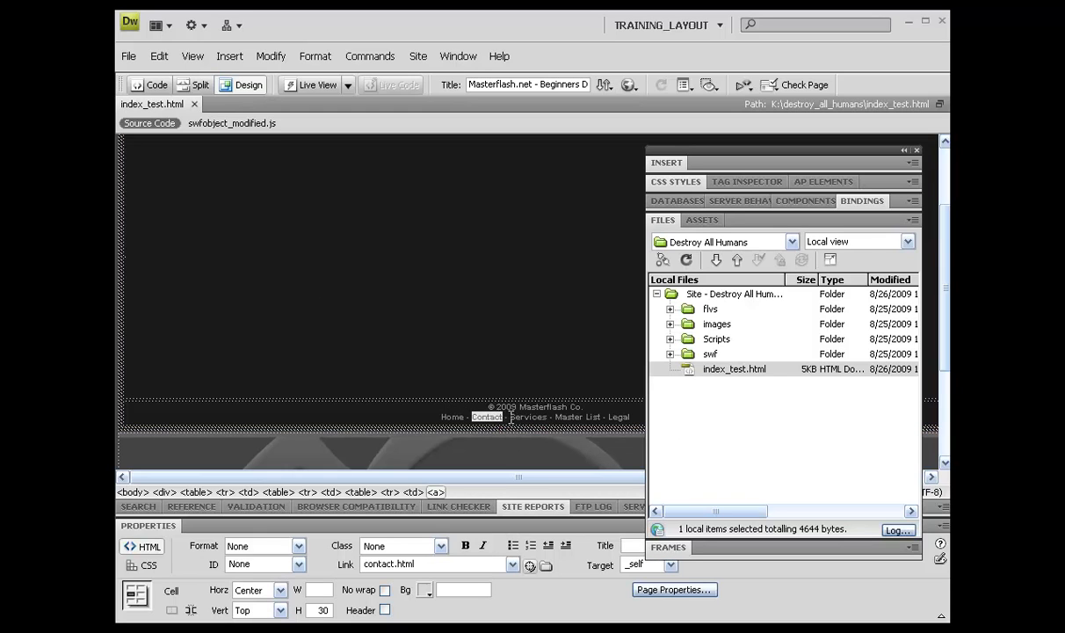
left_click(527, 417)
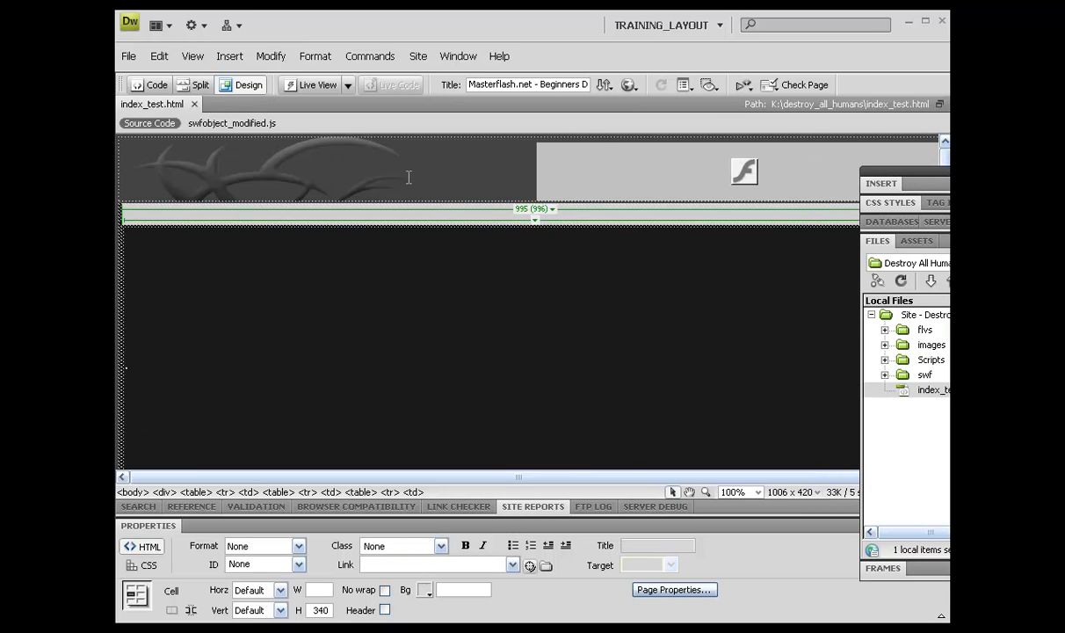
left_click(744, 171)
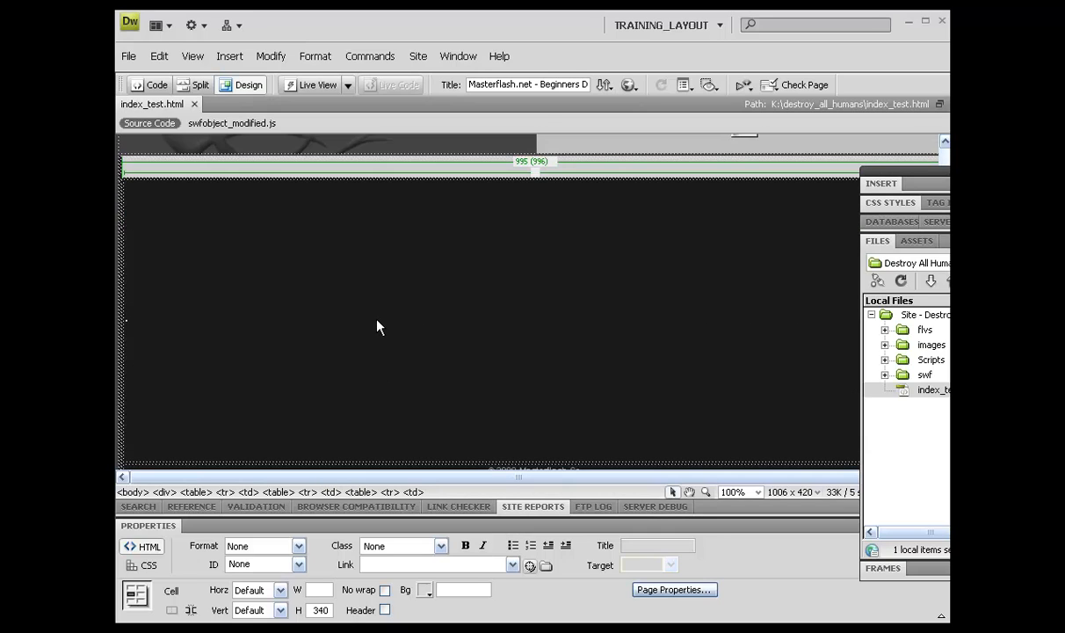
mouse_move(211, 232)
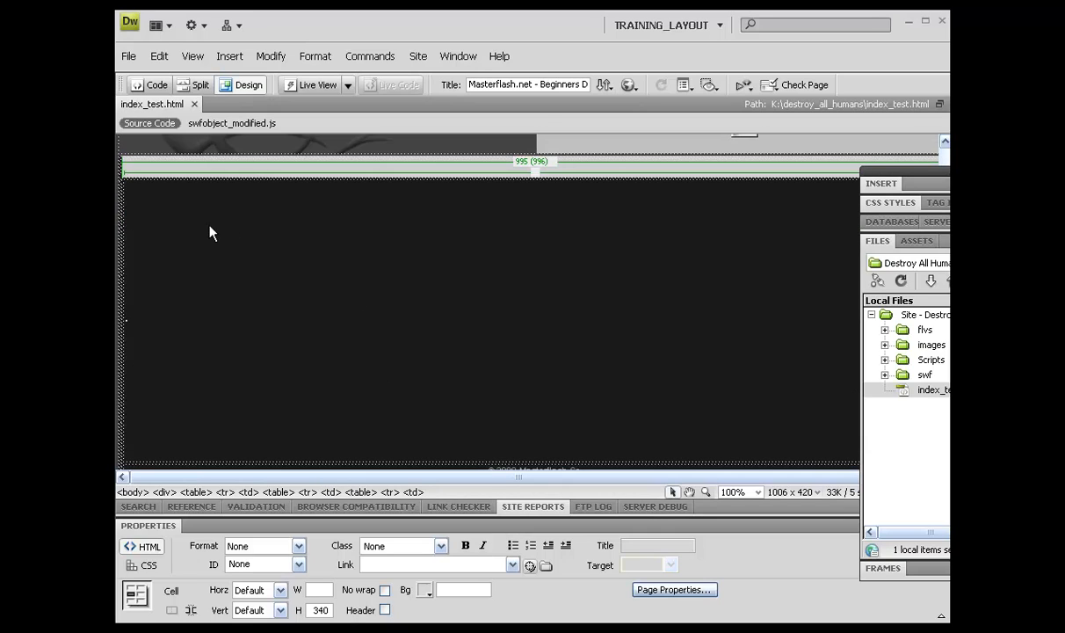
mouse_move(299, 264)
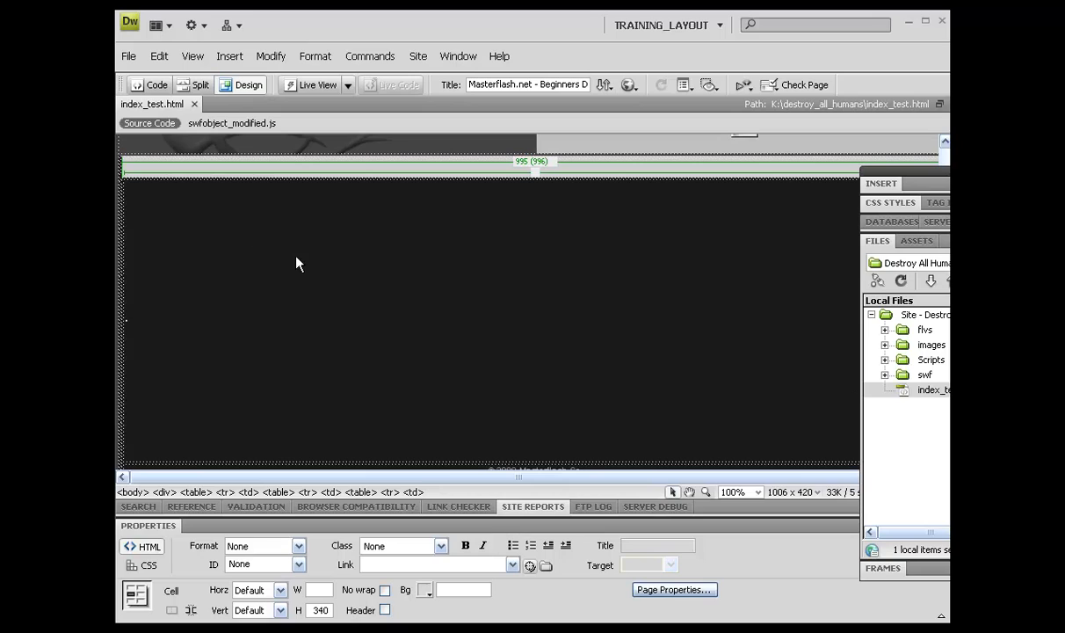
mouse_move(239, 325)
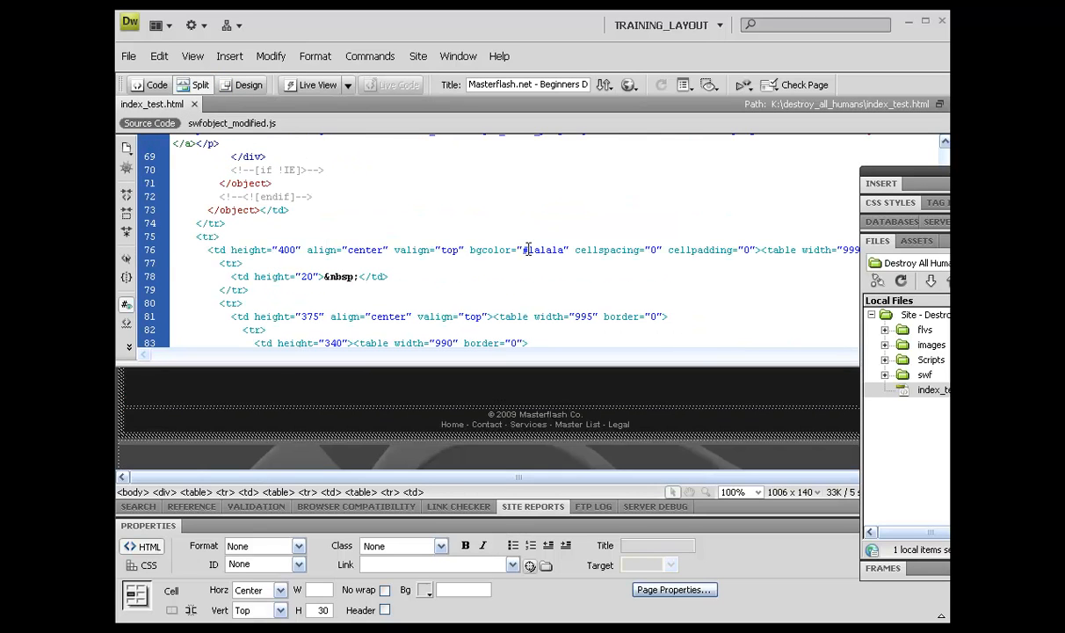
Review the table markup down to the bottom_grfx.png cell and expand the images folder to show bg_images.
double_click(545, 249)
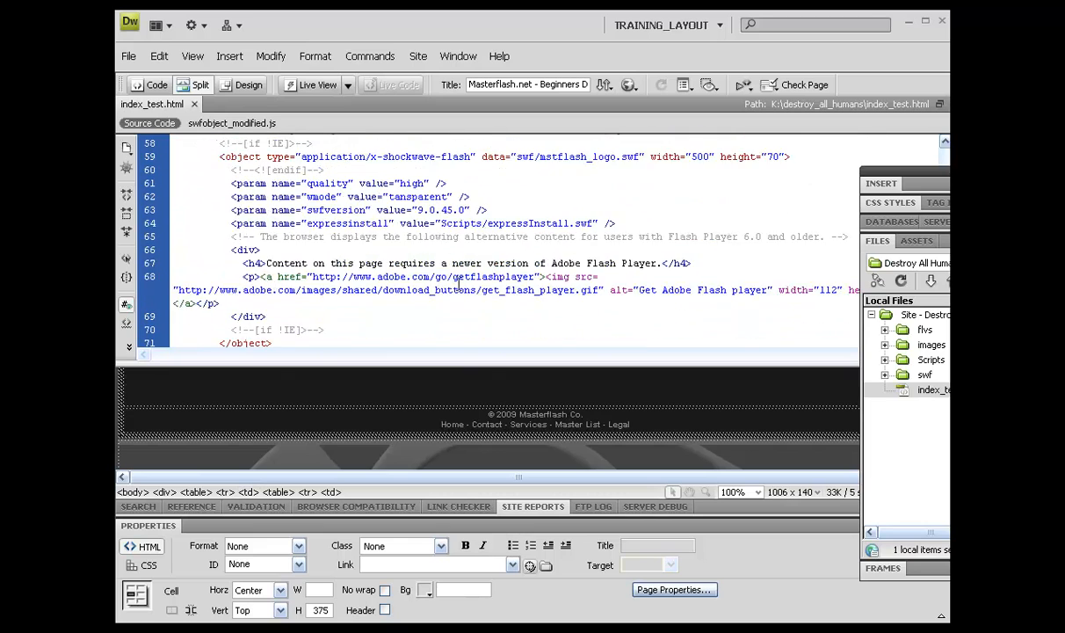
scroll("down", 3)
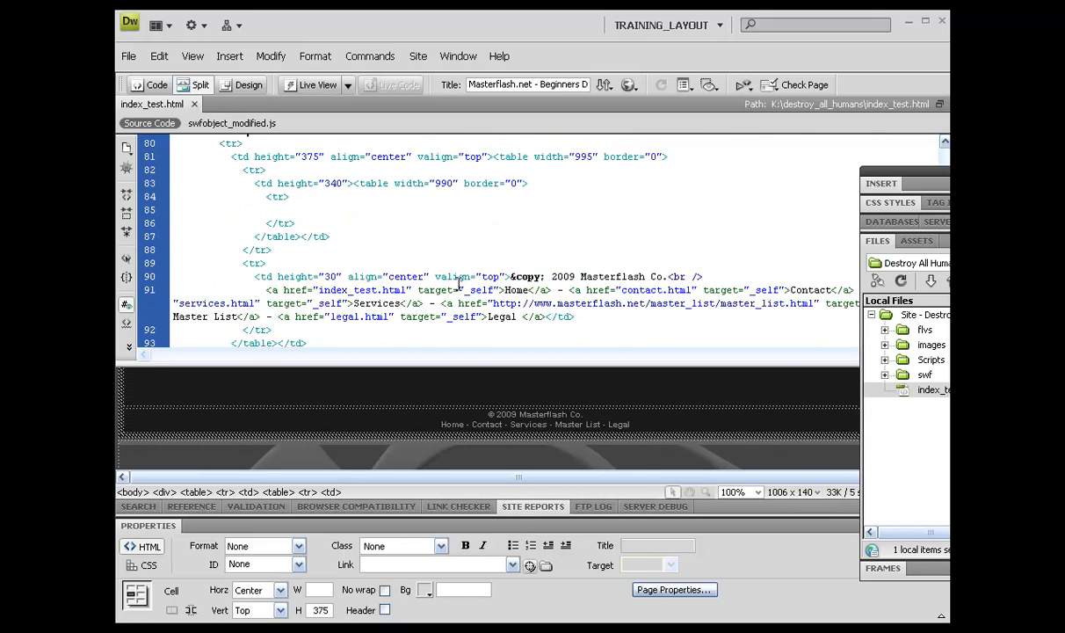
scroll("down", 3)
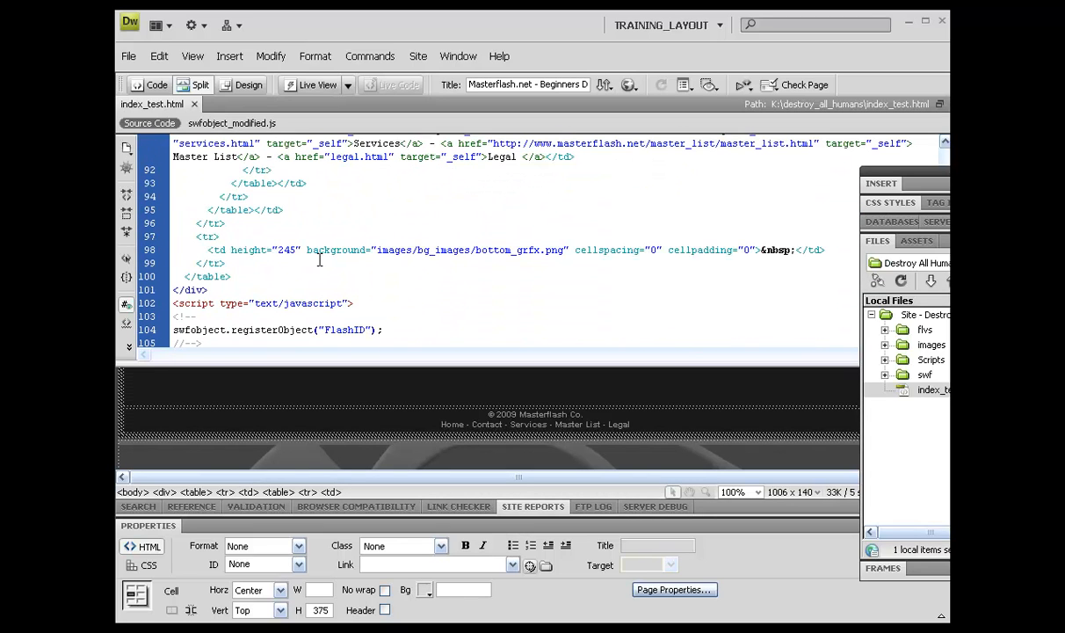
left_click(301, 249)
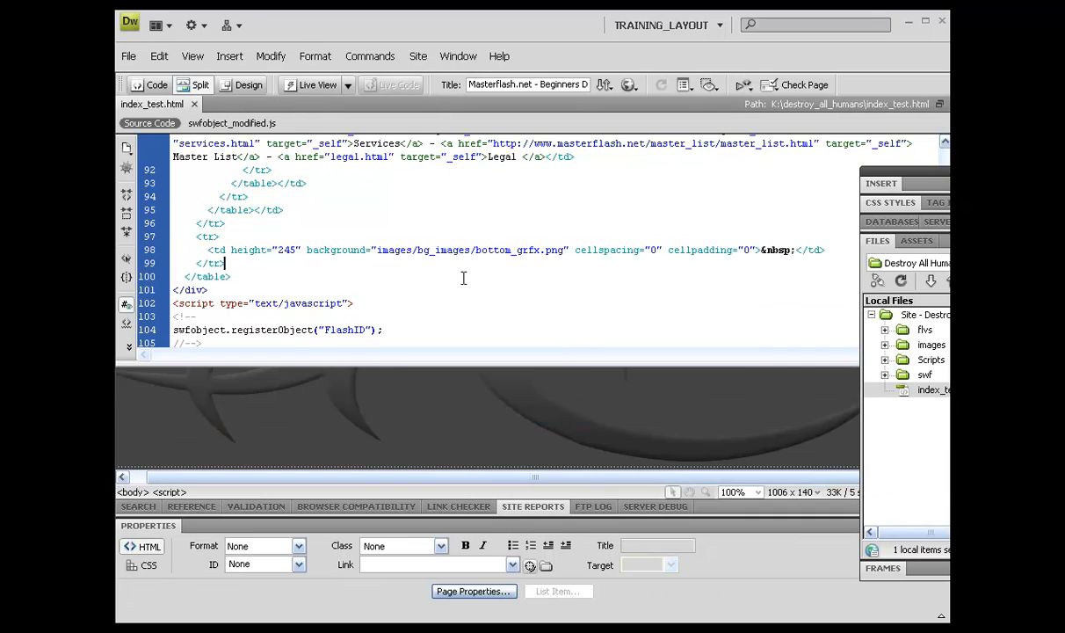
left_click(885, 344)
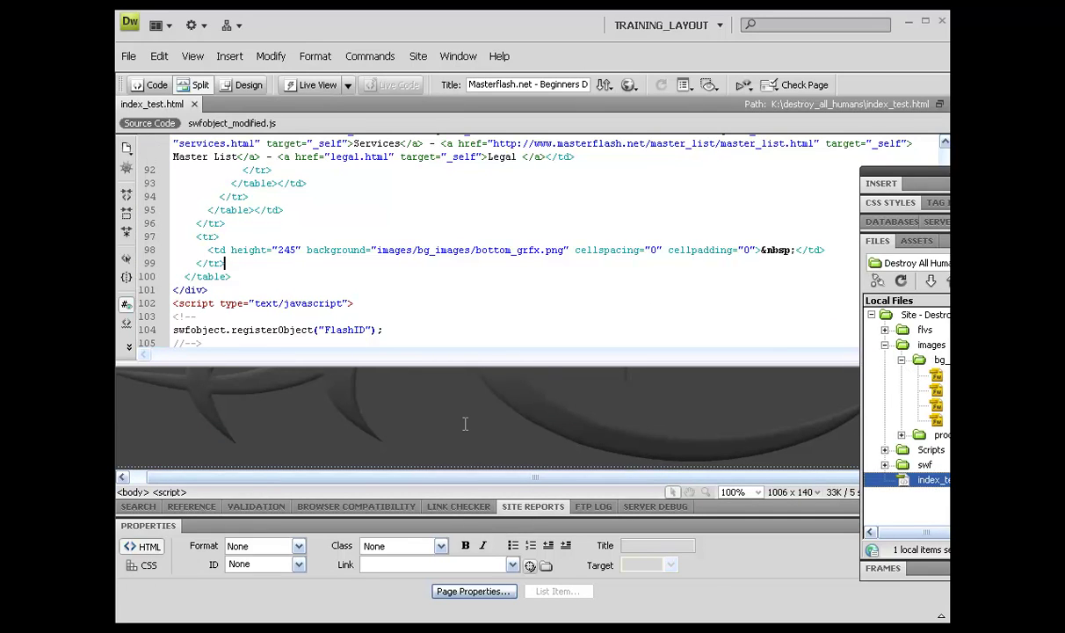
left_click(760, 250)
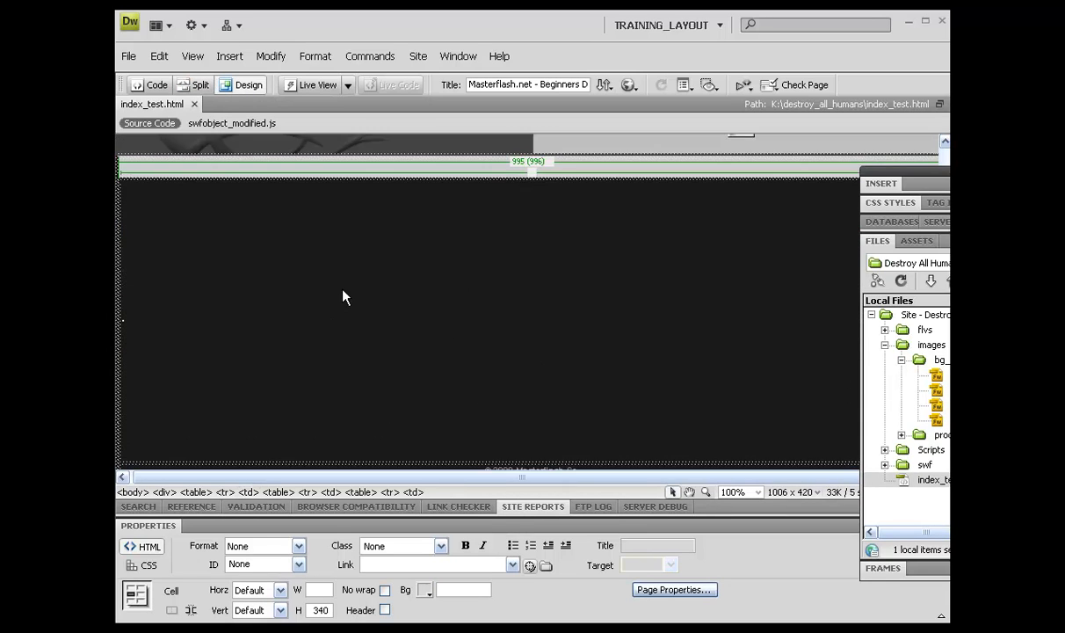
mouse_move(261, 301)
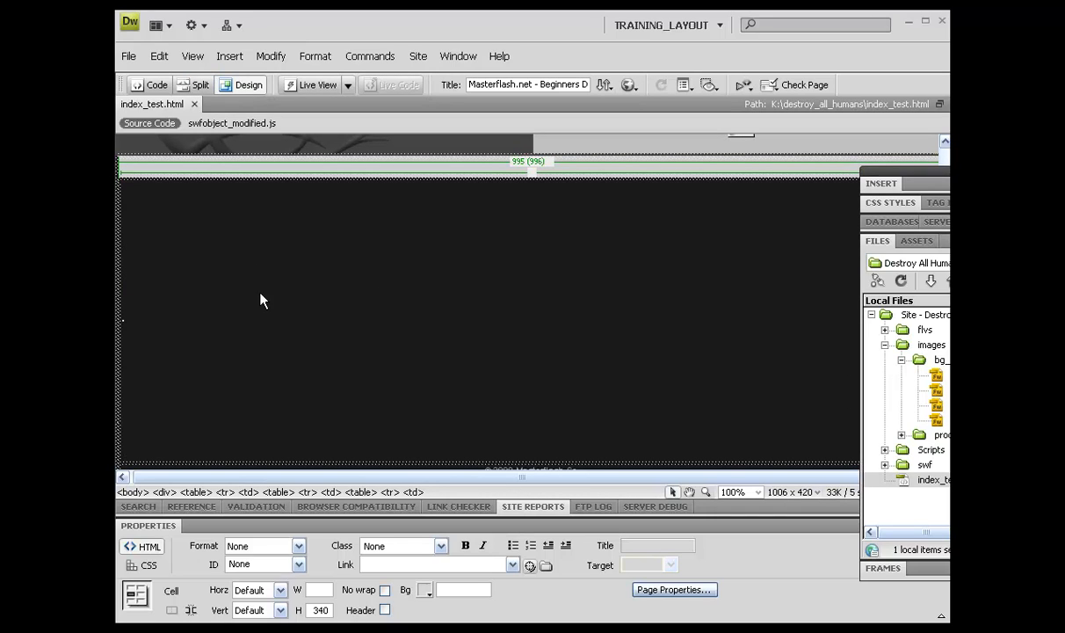
mouse_move(478, 390)
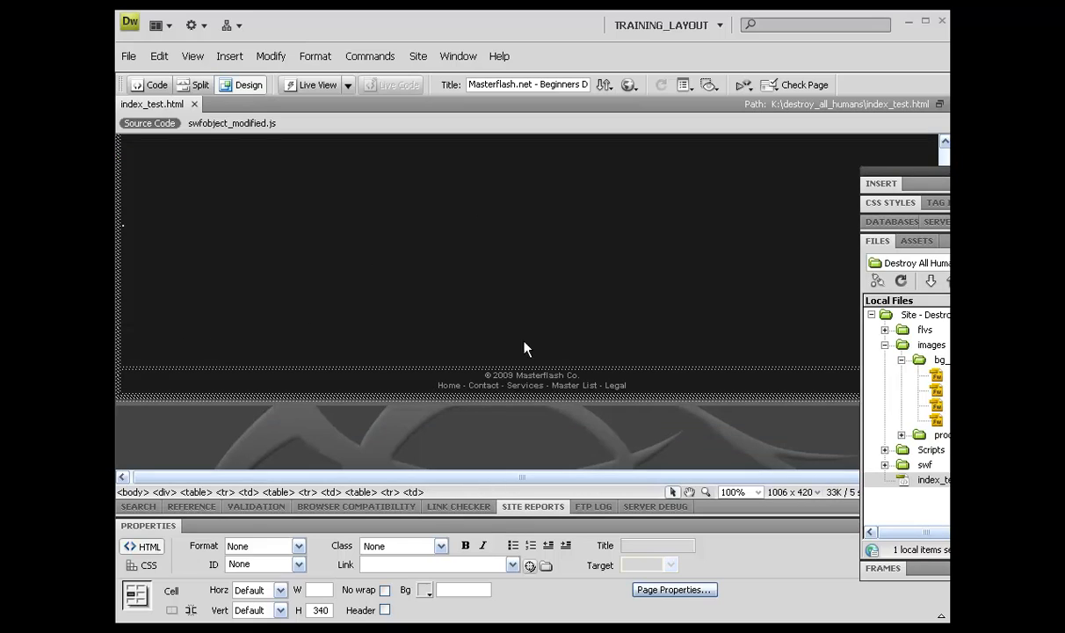
mouse_move(293, 219)
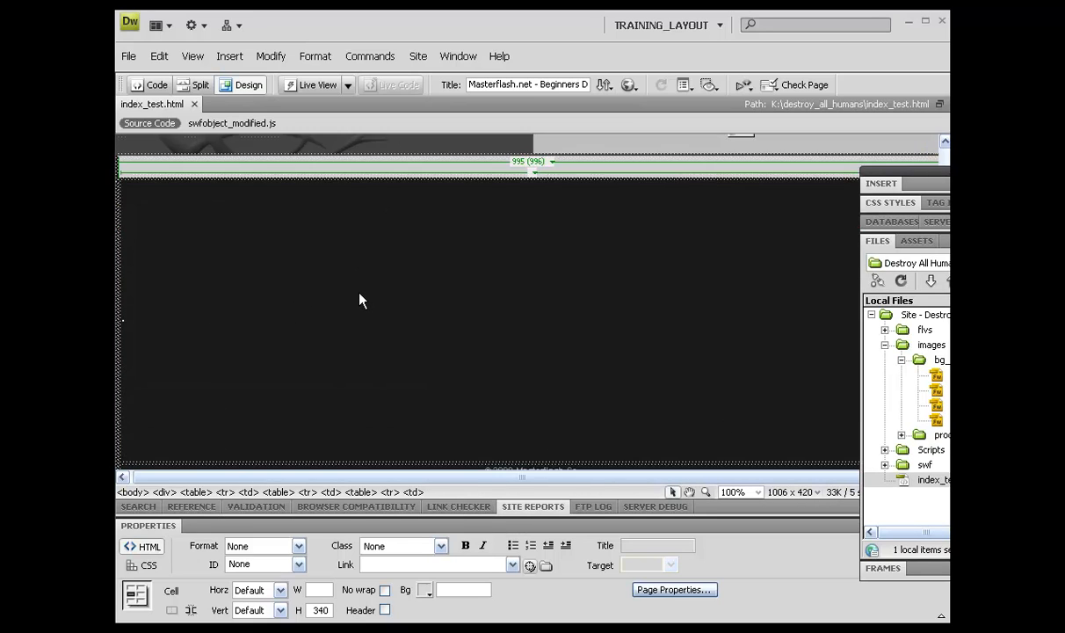
mouse_move(268, 319)
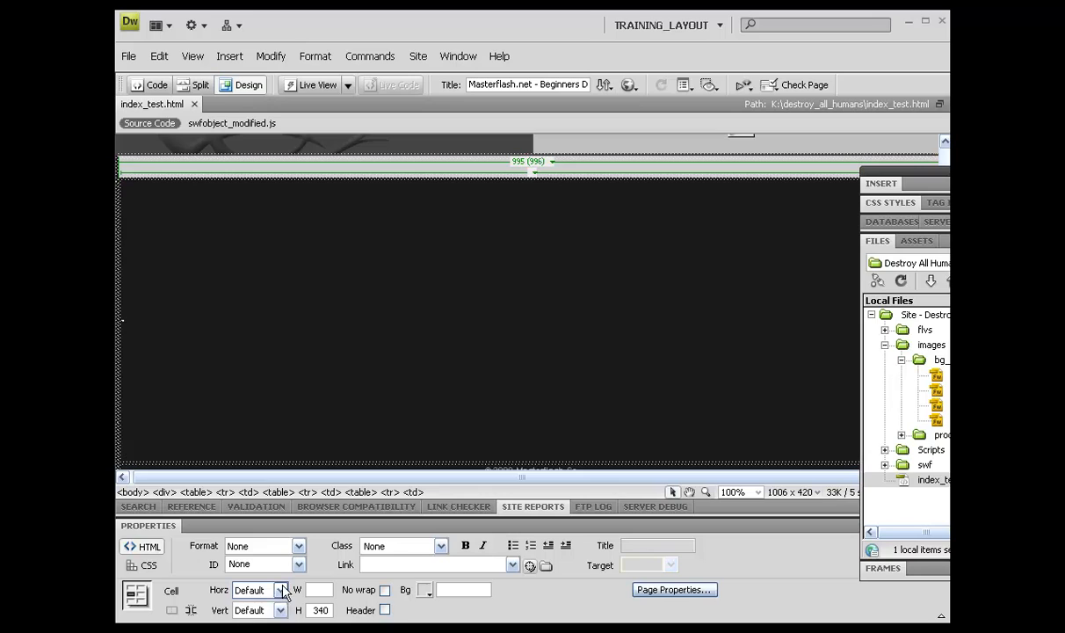
Set the 340-pixel cell's horizontal alignment to Center and vertical alignment to Top.
left_click(281, 589)
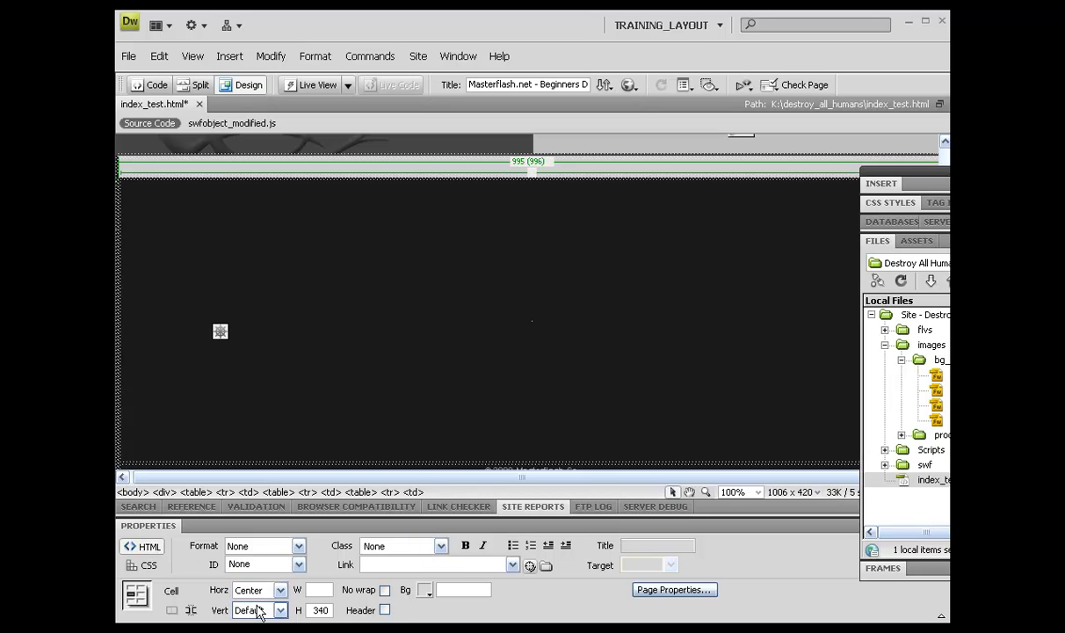
left_click(279, 609)
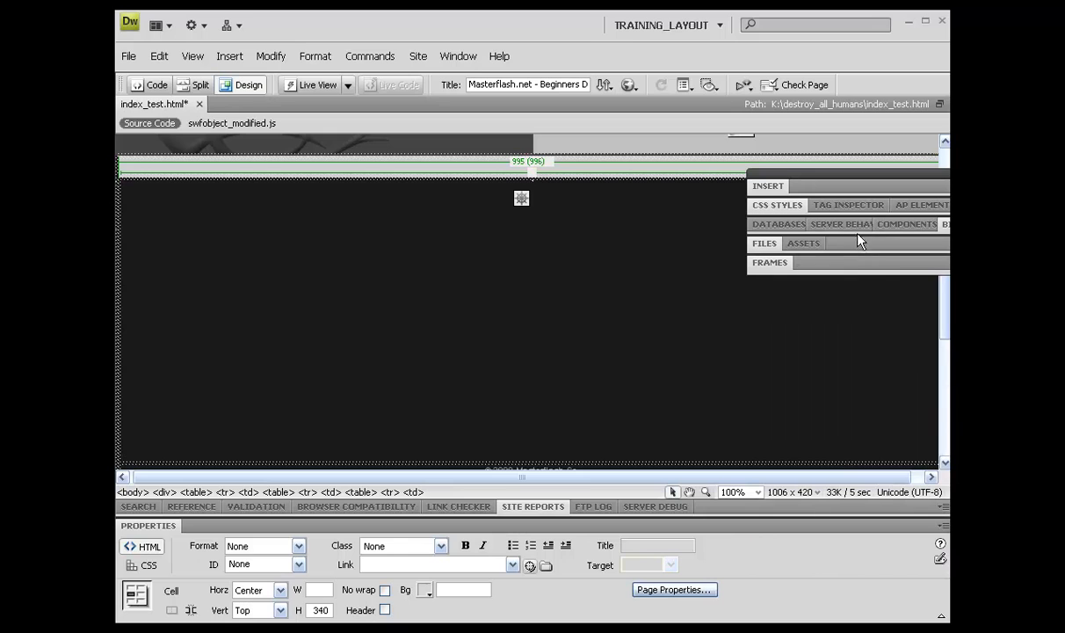
Insert a table with 2 rows, 1 column, 995 pixels wide and border 0.
left_click(789, 208)
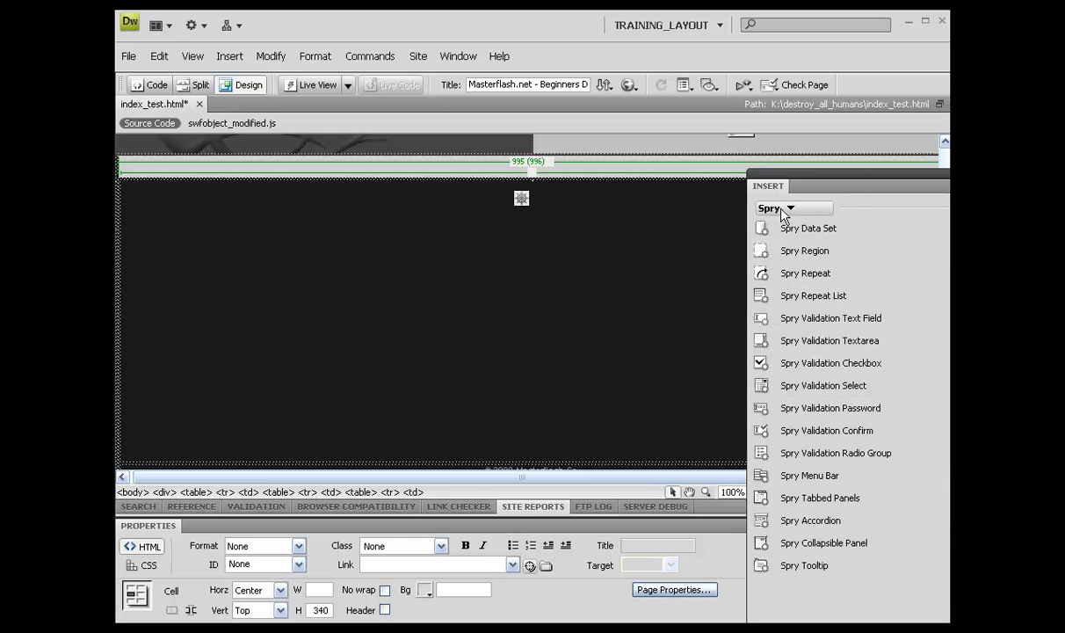
left_click(785, 208)
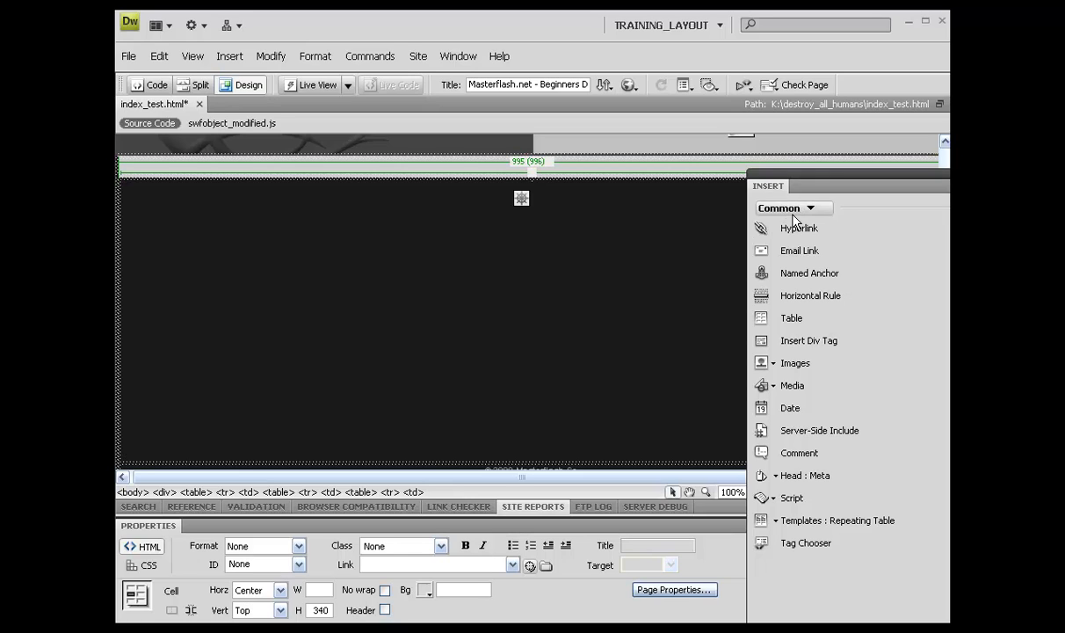
left_click(791, 317)
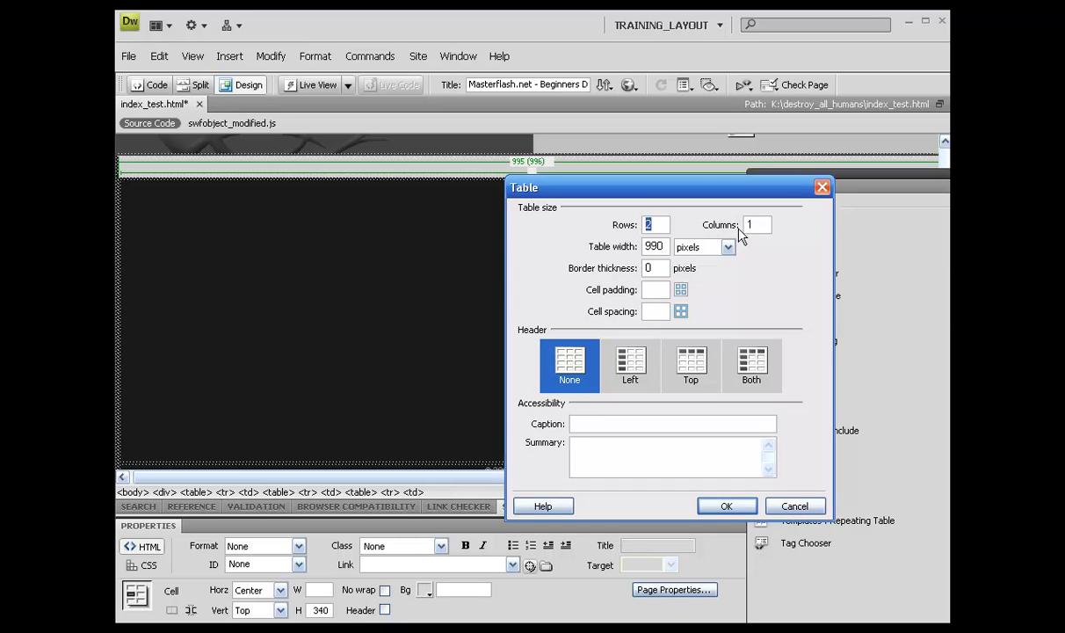
left_click(655, 246)
type("995")
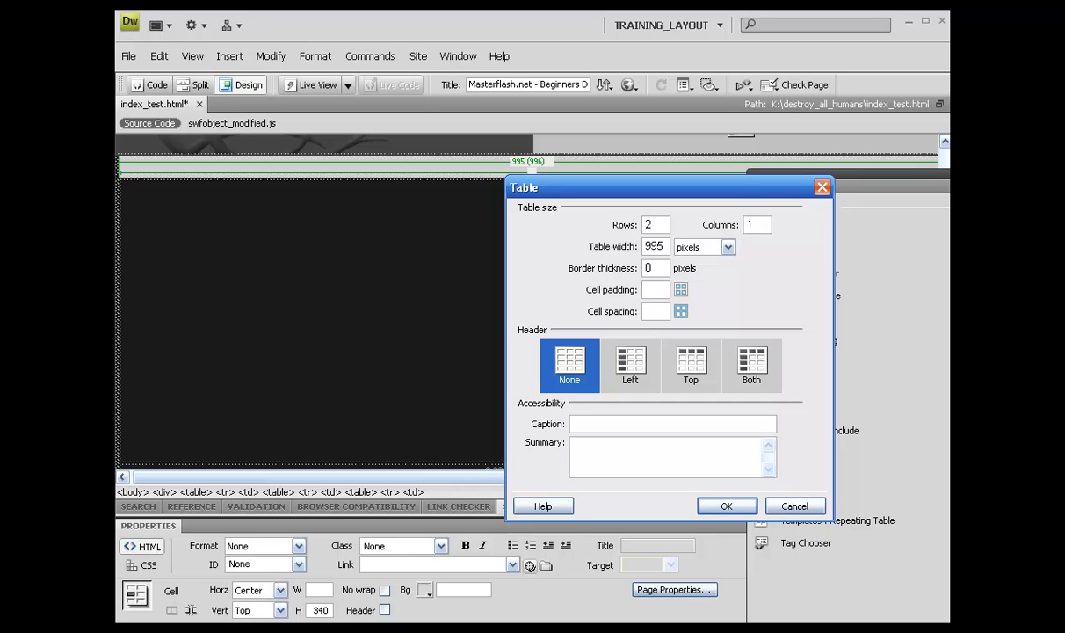
left_click(726, 505)
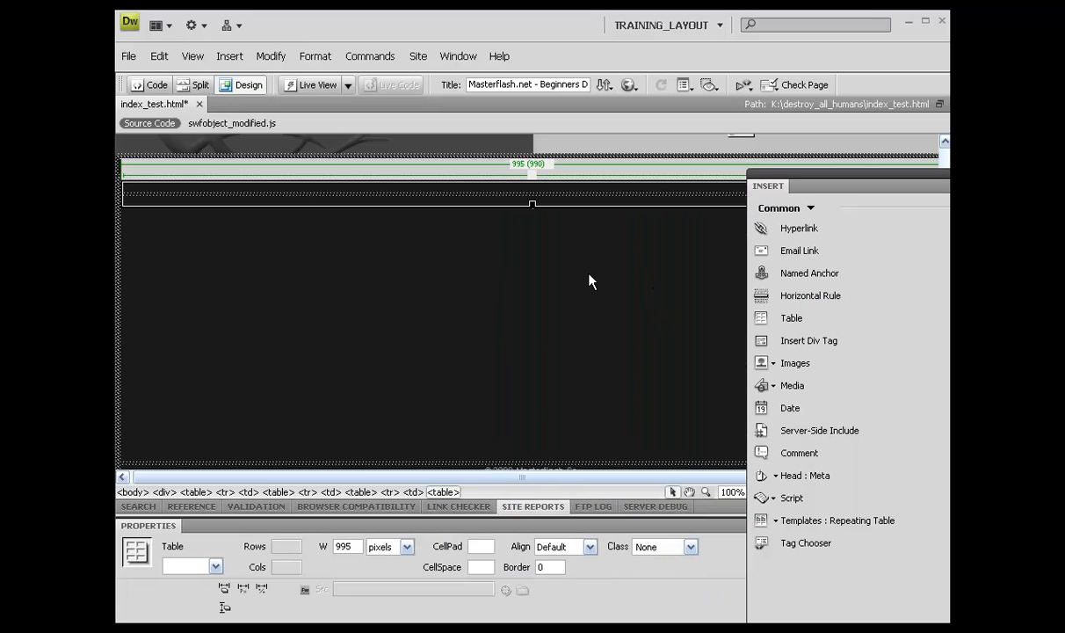
mouse_move(573, 287)
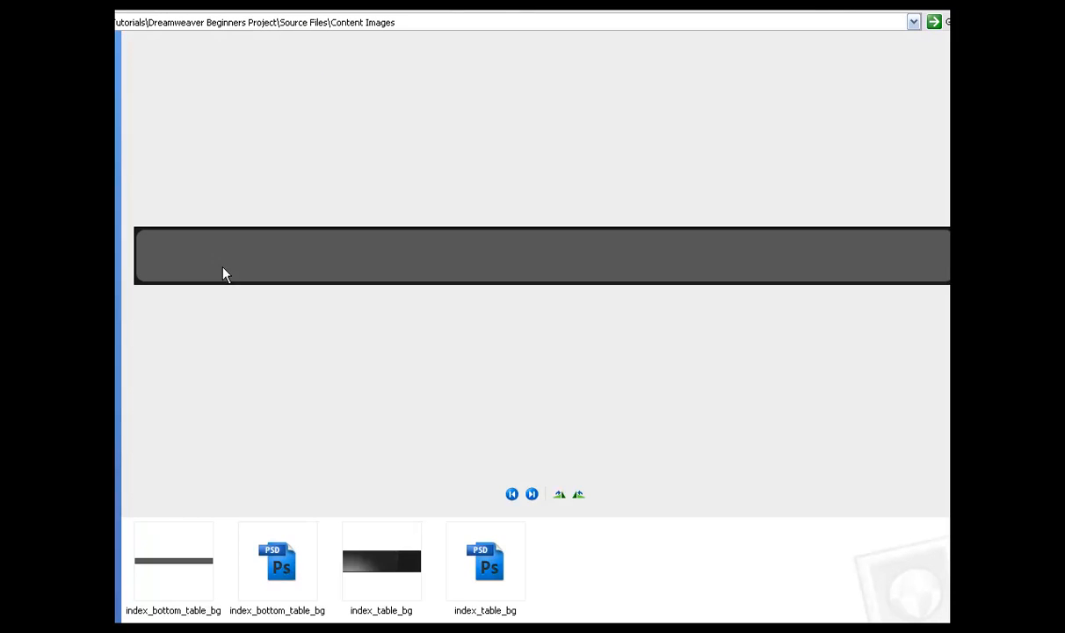
mouse_move(395, 575)
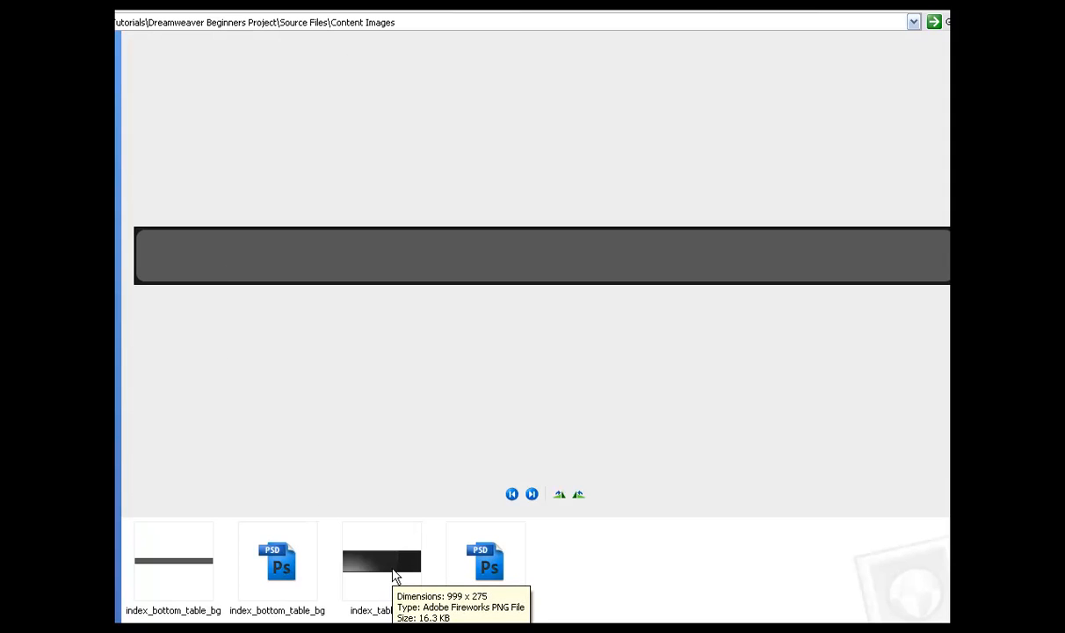
mouse_move(183, 570)
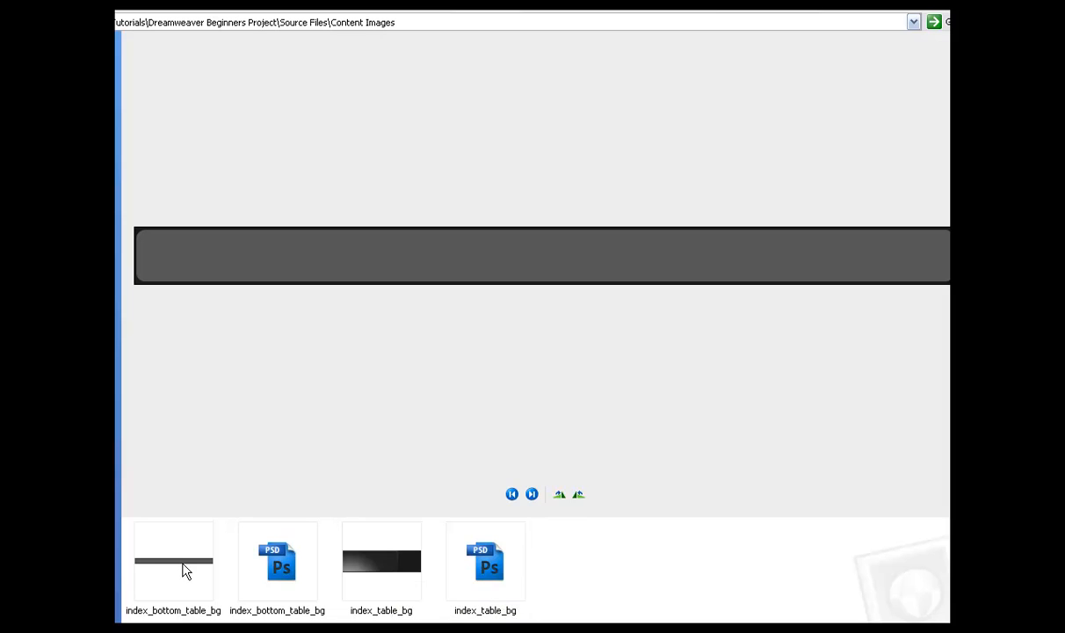
mouse_move(182, 571)
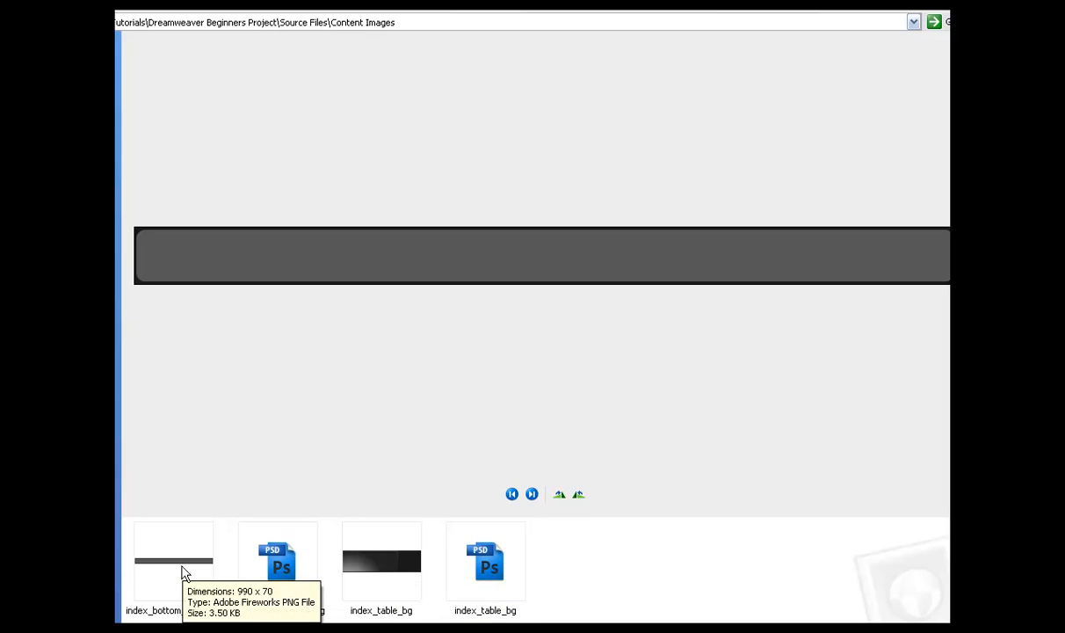
mouse_move(263, 580)
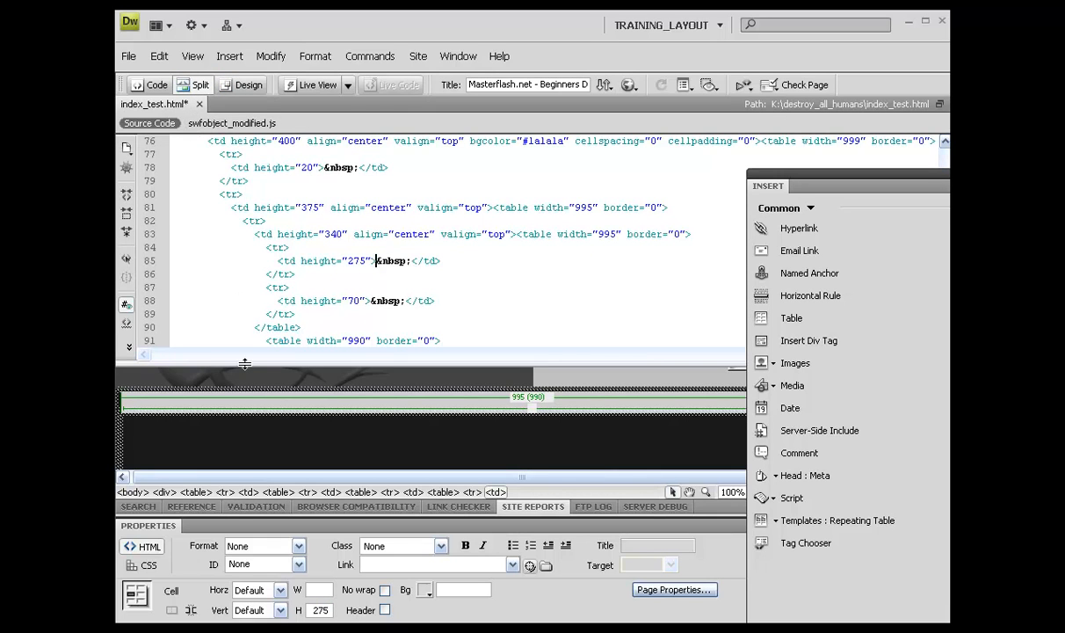
Drag the split divider up to shrink the code area and show more design.
left_click_drag(244, 363, 244, 280)
type(" background=\"images/bg_images/bottom_grfx.png\" cellspacing=\"0\" c")
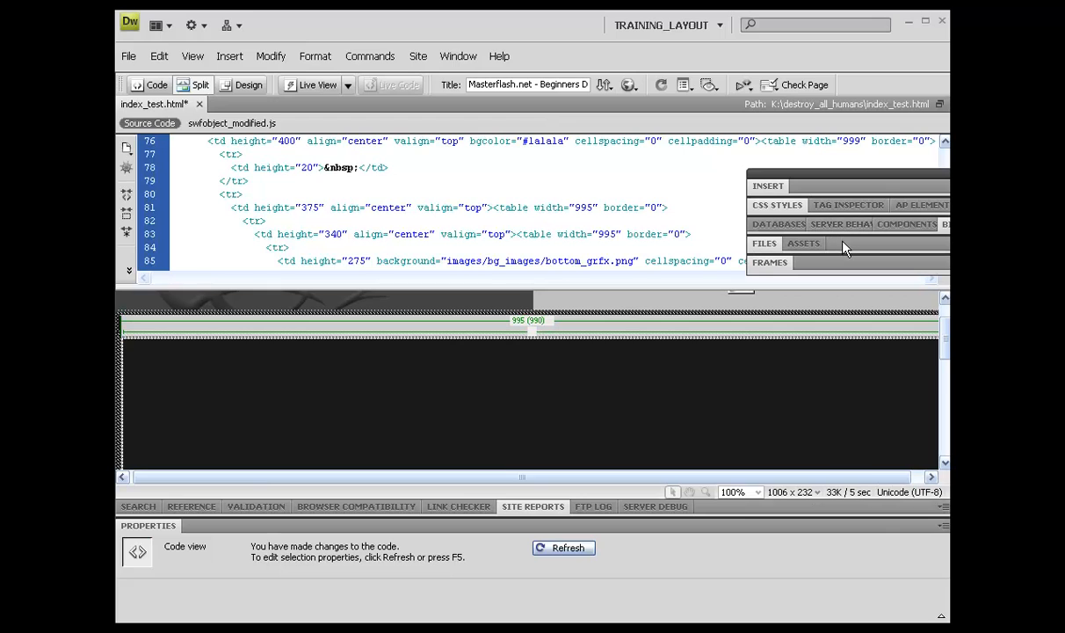
Check the bg_images files and begin retyping bottom_grfx as index_t in the 275-pixel cell's background path.
left_click(764, 244)
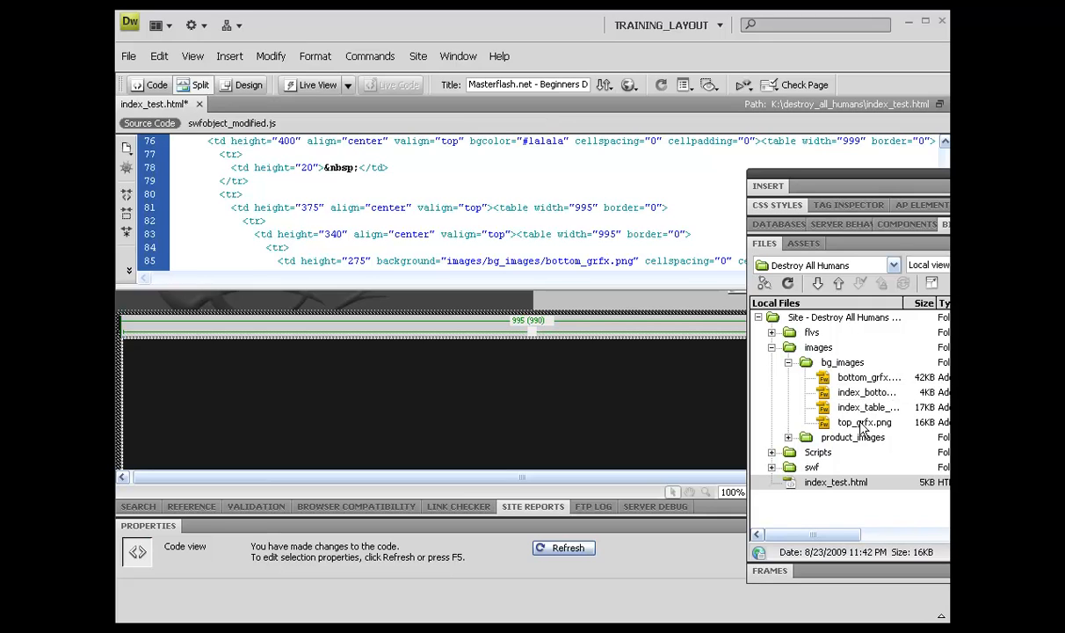
left_click(863, 422)
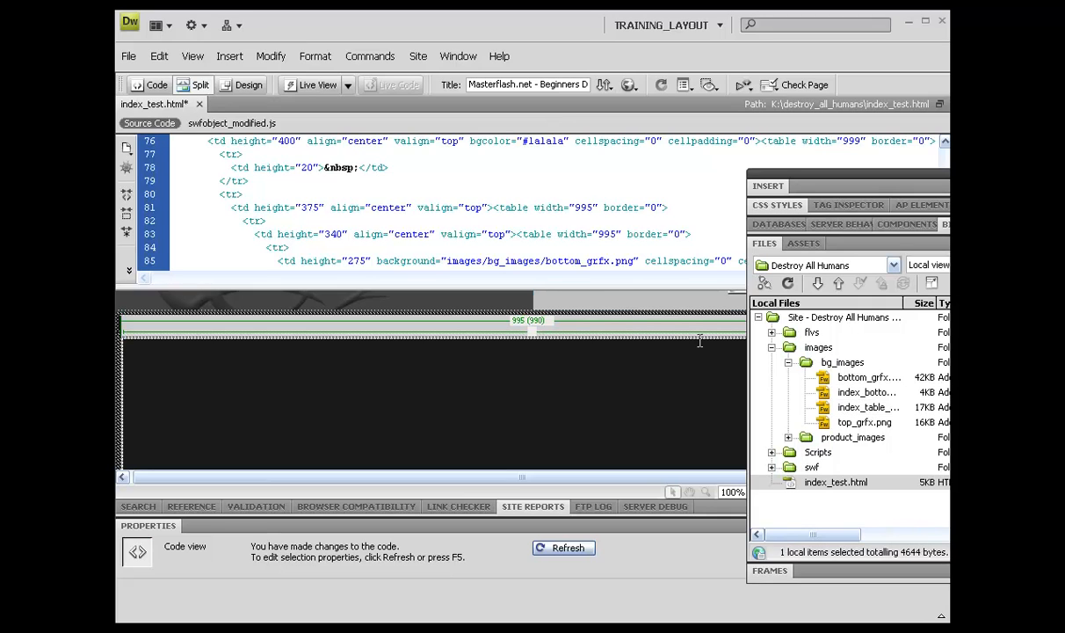
double_click(589, 260)
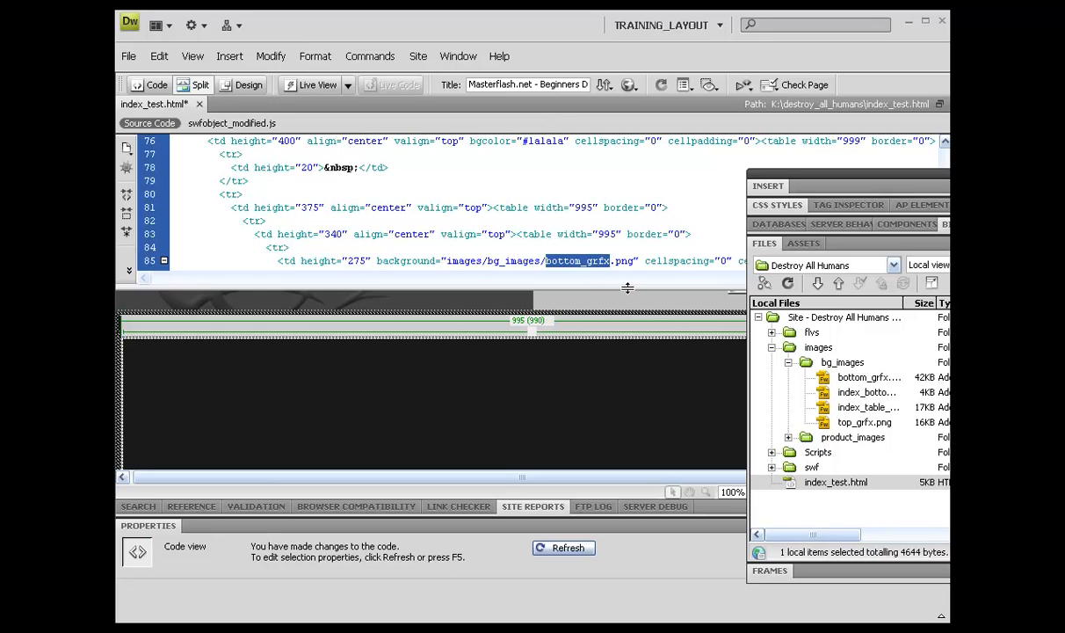
type("index_ta")
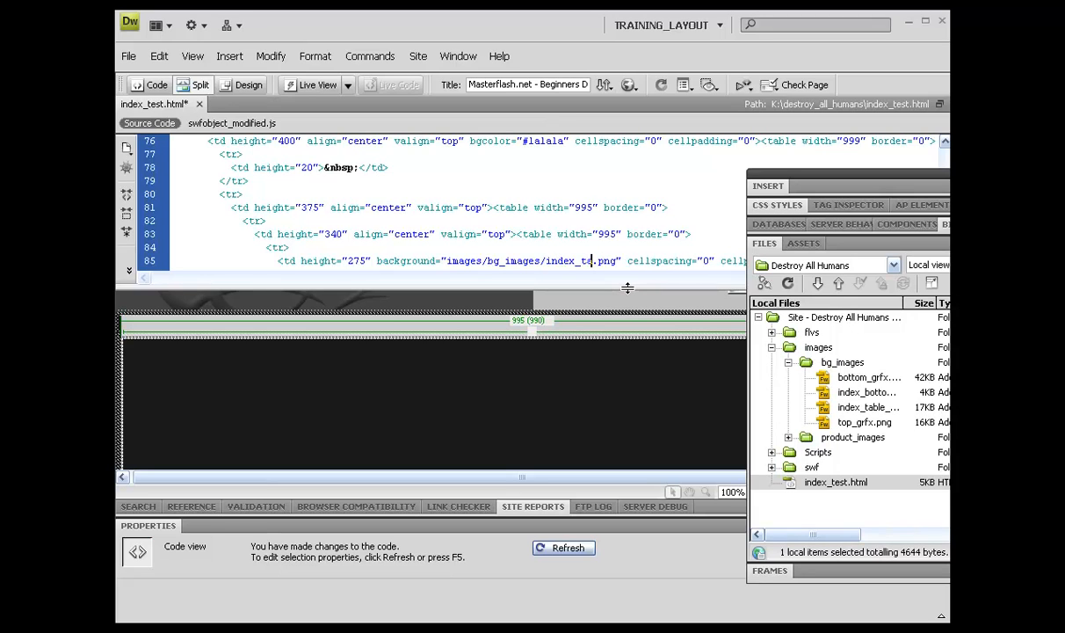